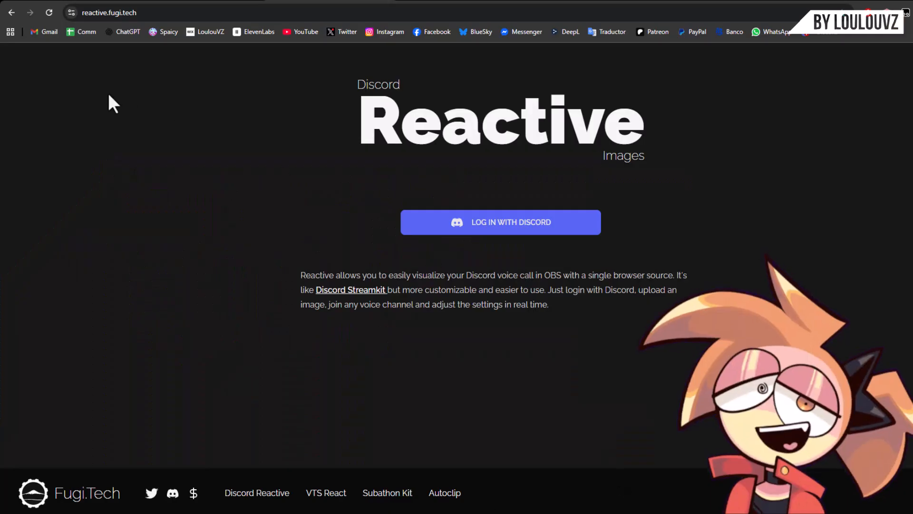
Log in to reactive.fugi.tech with Discord to reach the Reactive dashboard
click(108, 12)
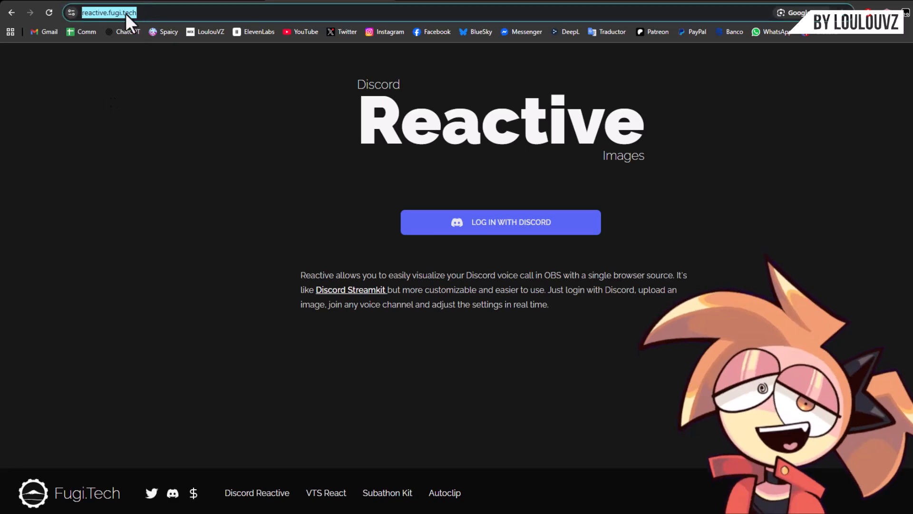
mouse_move(200, 157)
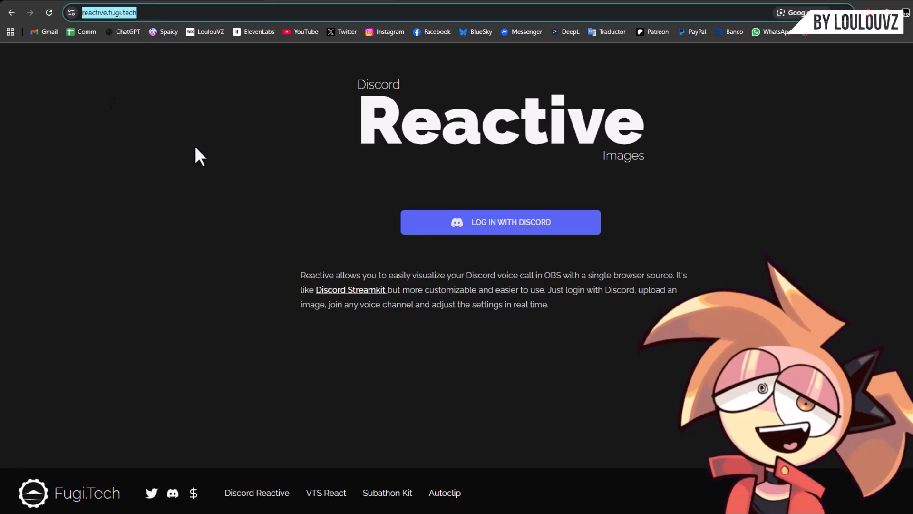
click(500, 222)
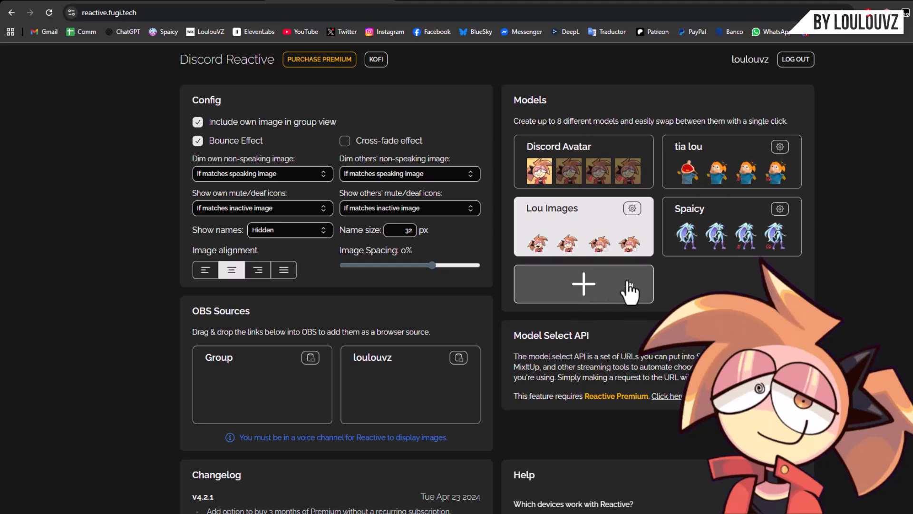
Create a new Reactive model with the laughing figure as speaking image, named 'tes'
click(583, 284)
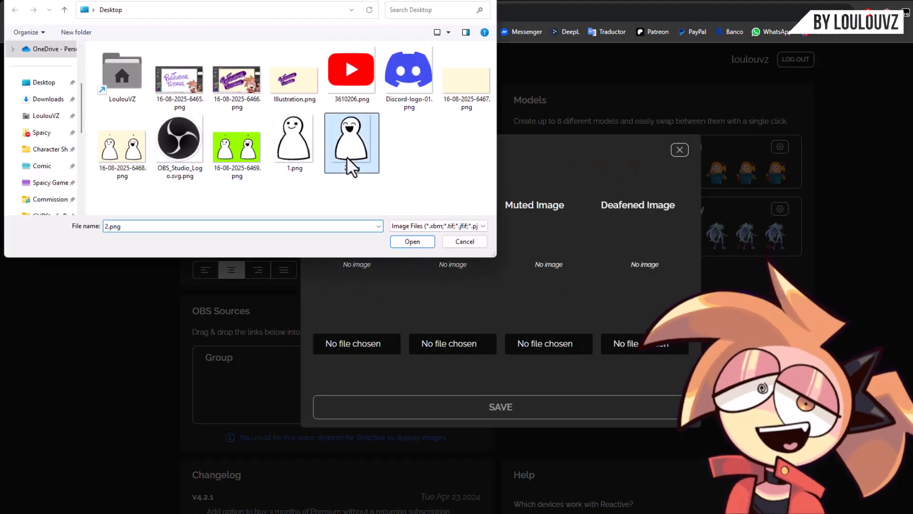
click(412, 241)
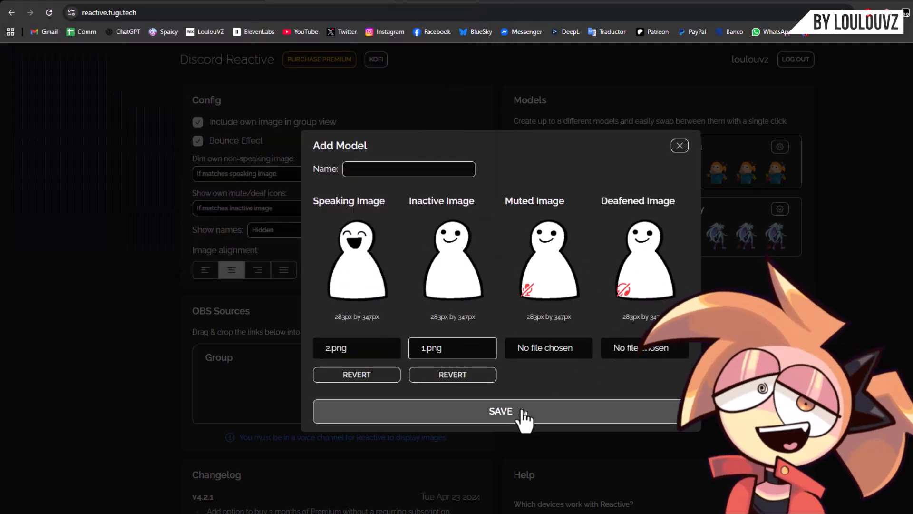
text(tes)
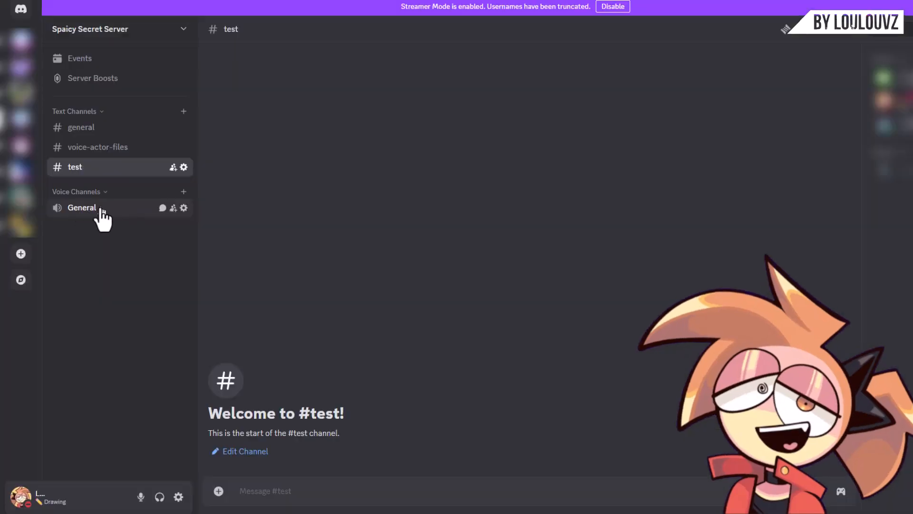
Connect to the server's General voice channel
click(81, 207)
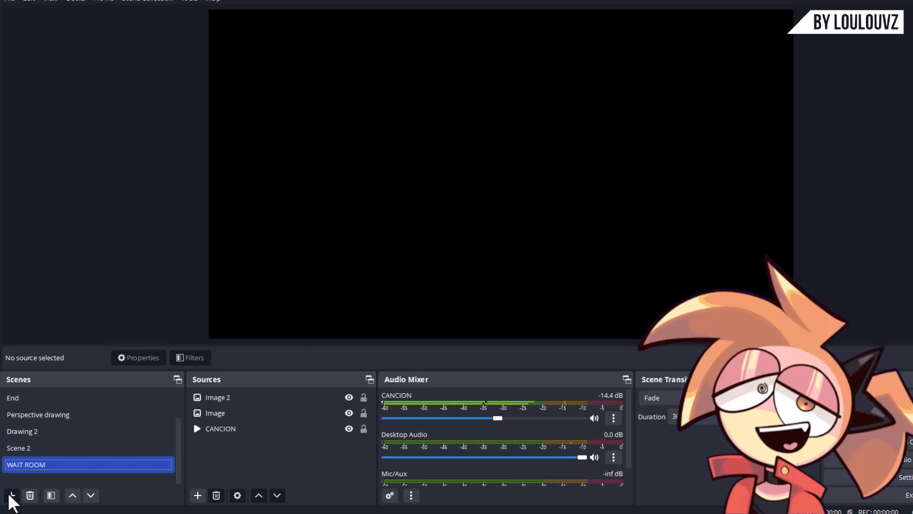
Add a new scene named Scene 3 and select its Clip Studio Paint capture source
click(10, 496)
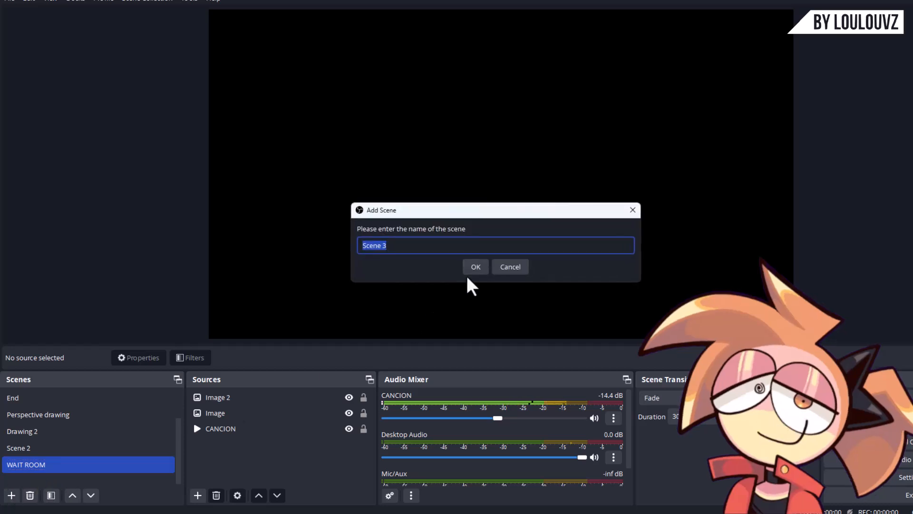
click(474, 266)
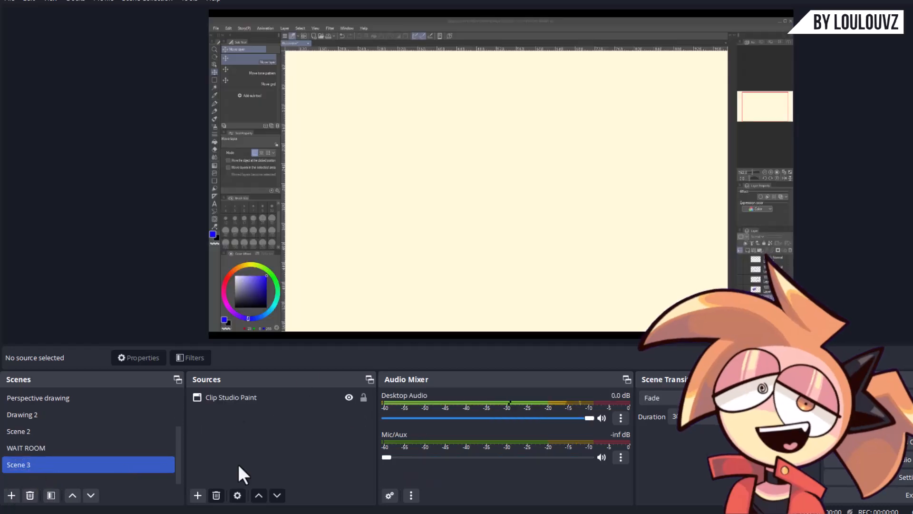
click(231, 397)
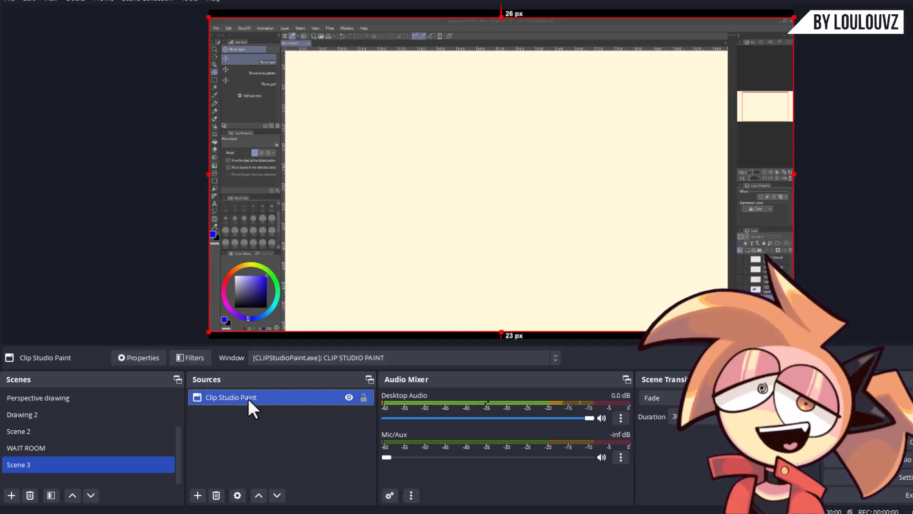
click(198, 495)
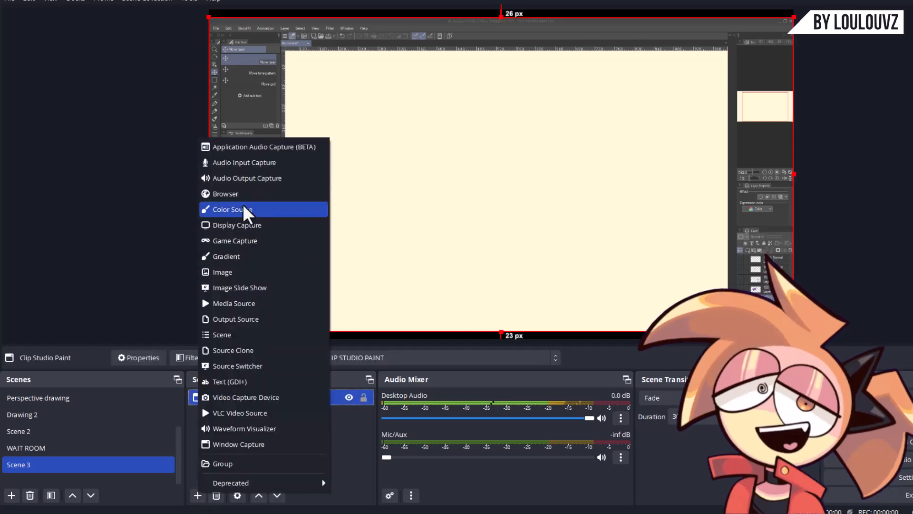
mouse_move(150, 289)
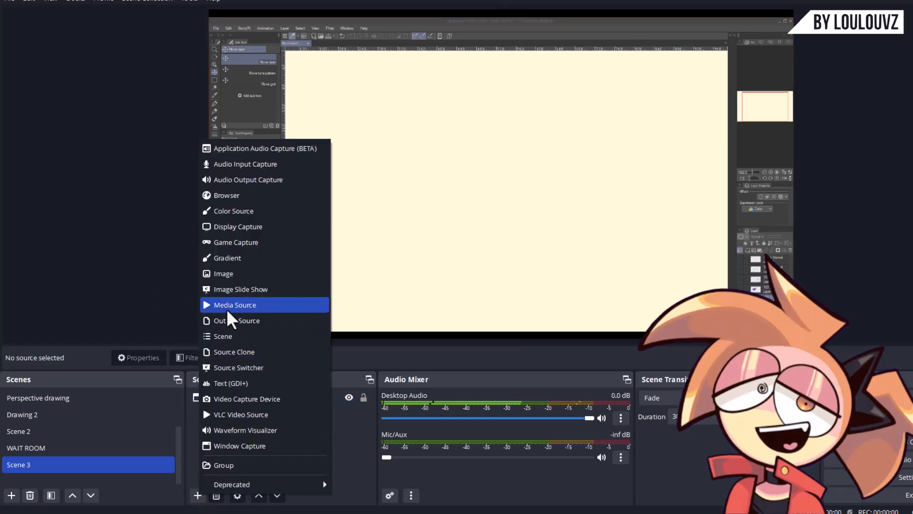
Add browser source 'pngtuber' with the Reactive individual URL, then start the virtual camera
click(226, 195)
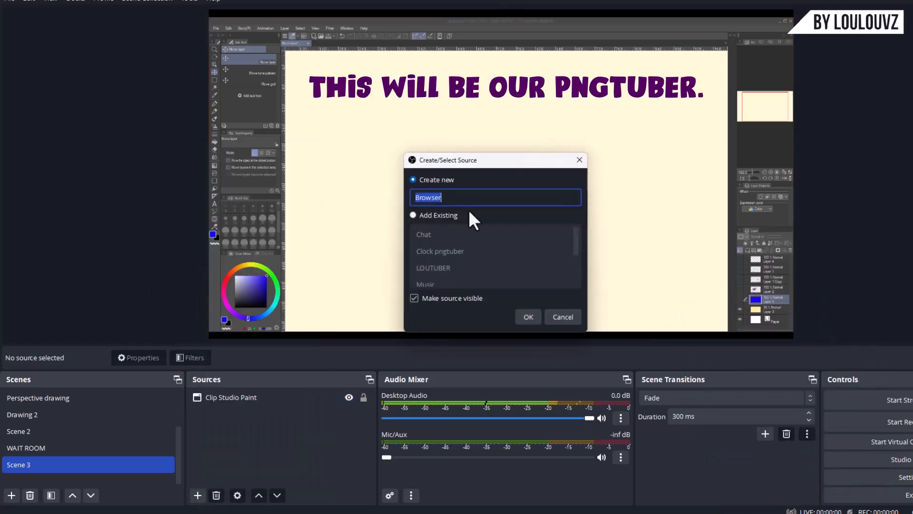
text(pn)
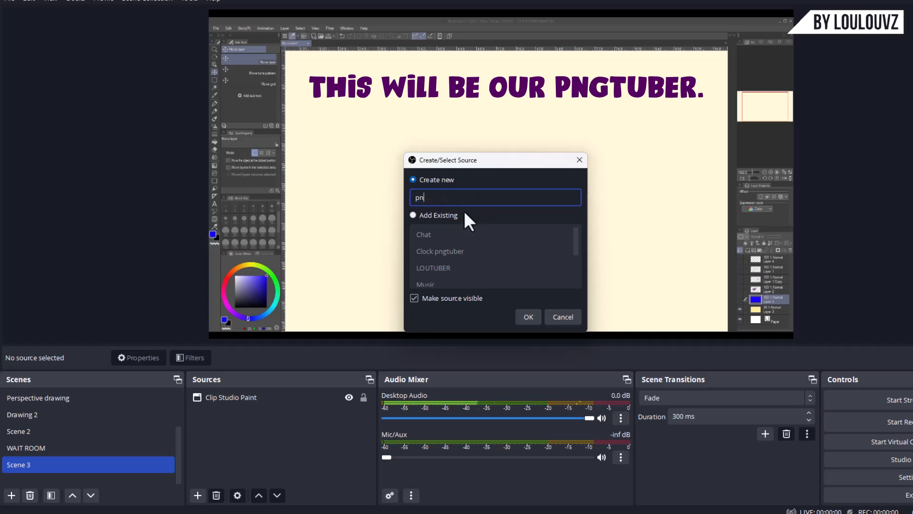
click(527, 317)
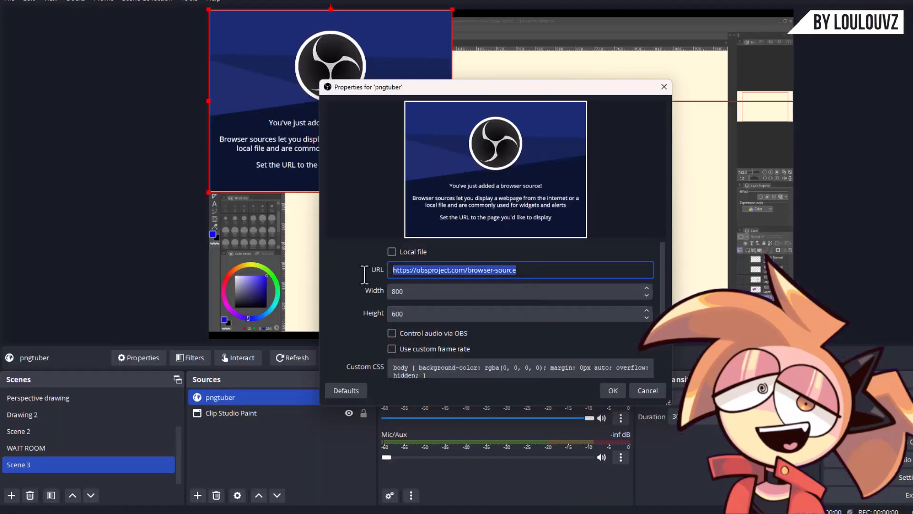
text(https://reactive.fugi.tech/individual/274324769057406976)
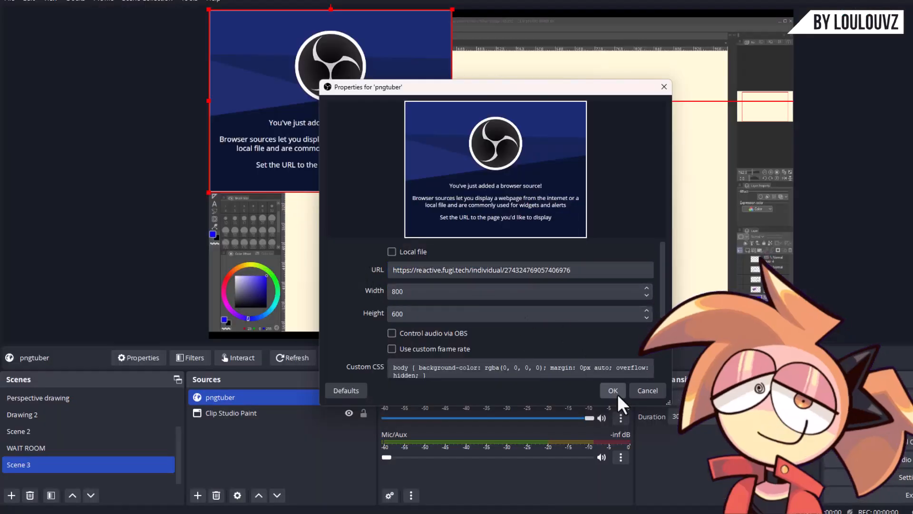
click(612, 390)
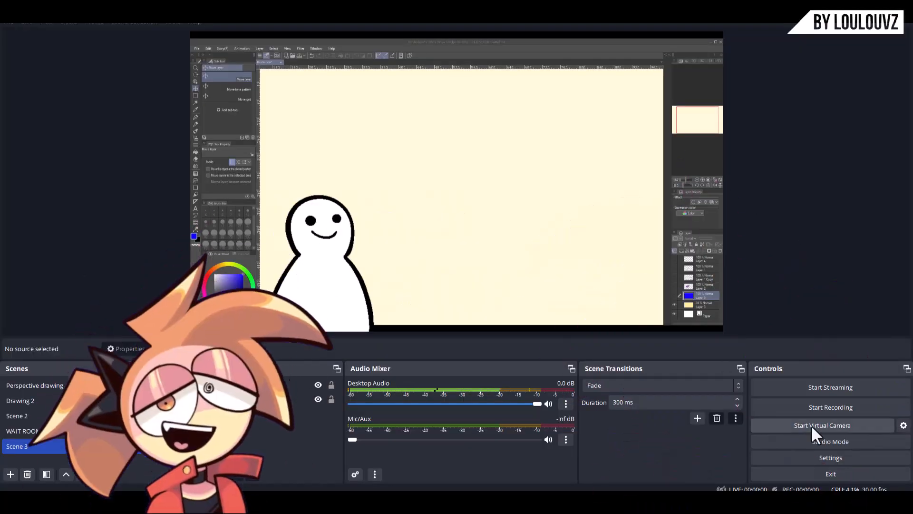
click(822, 425)
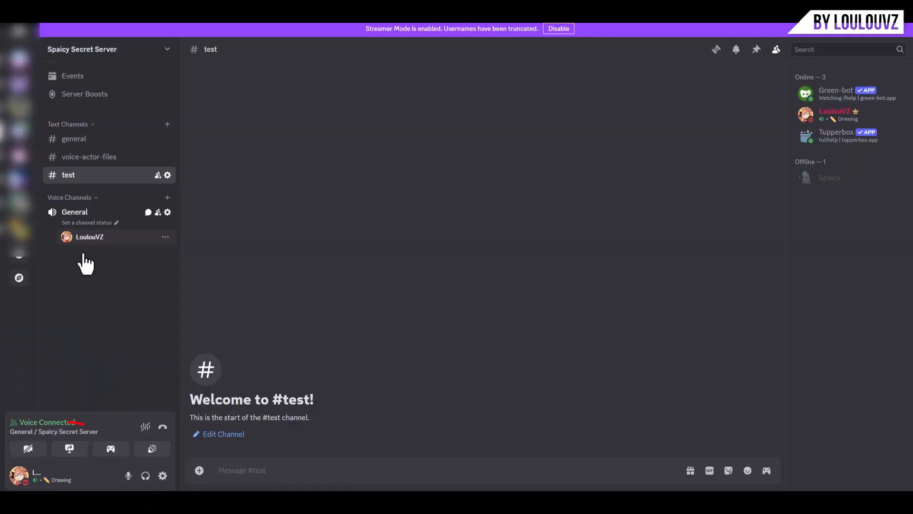
Go live in General voice sharing the OBS Virtual Camera capture device
click(69, 449)
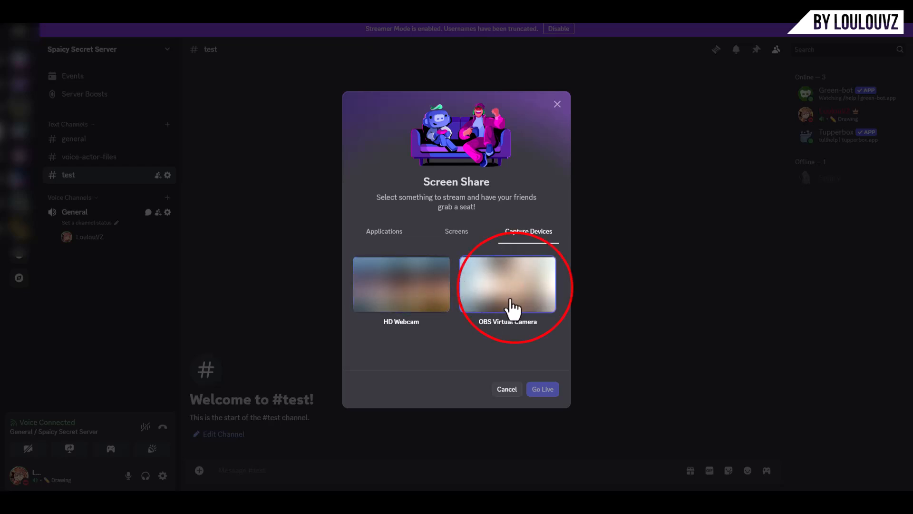
click(508, 285)
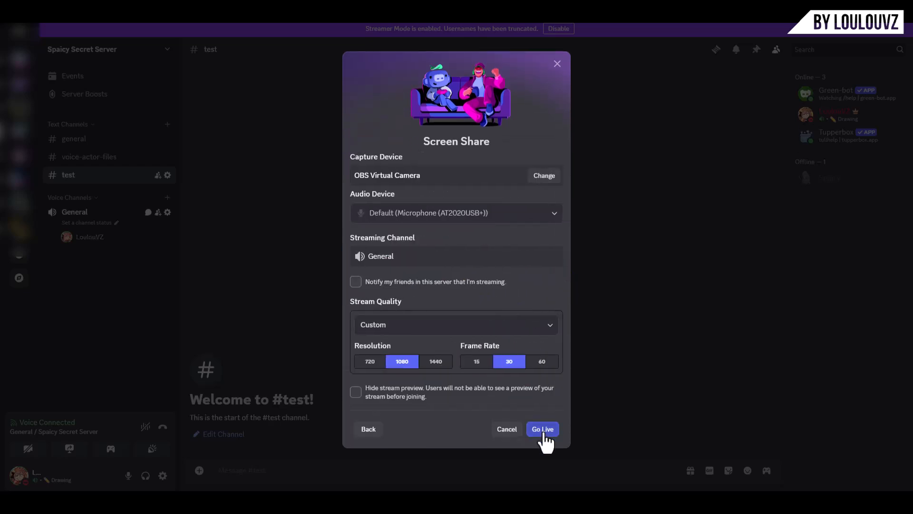
click(542, 429)
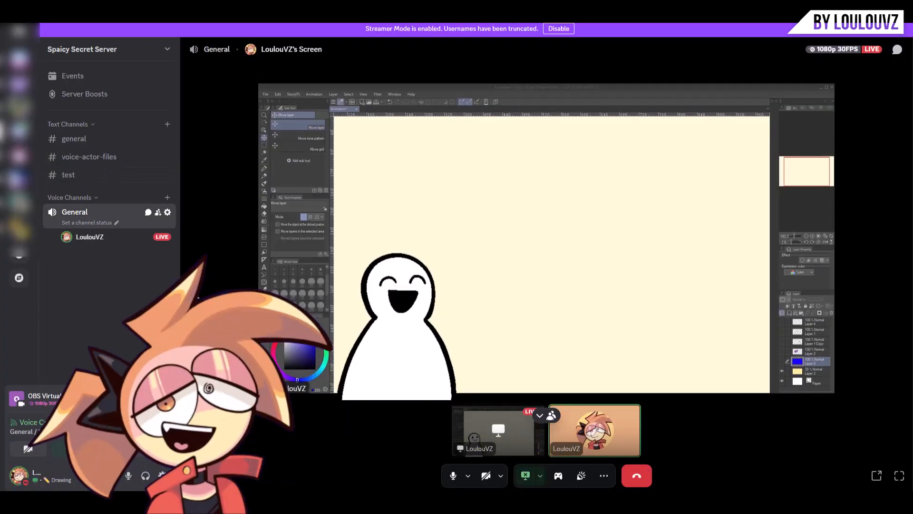